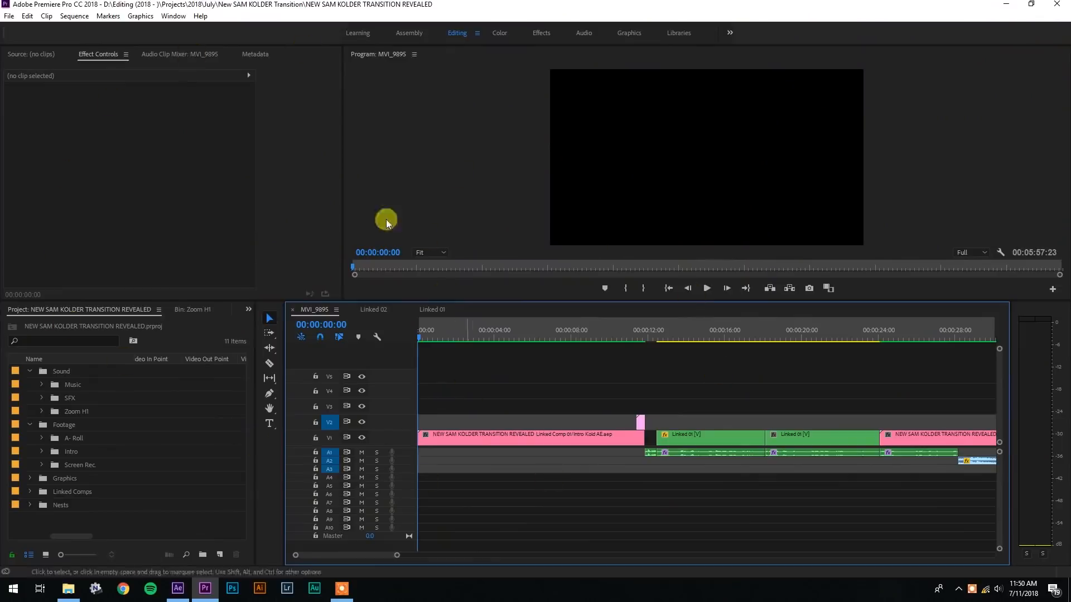
Step: Preview the intro, return the playhead near its start and import the transition sound-effect files
{"action": "left_click", "coordinate": [483, 333]}
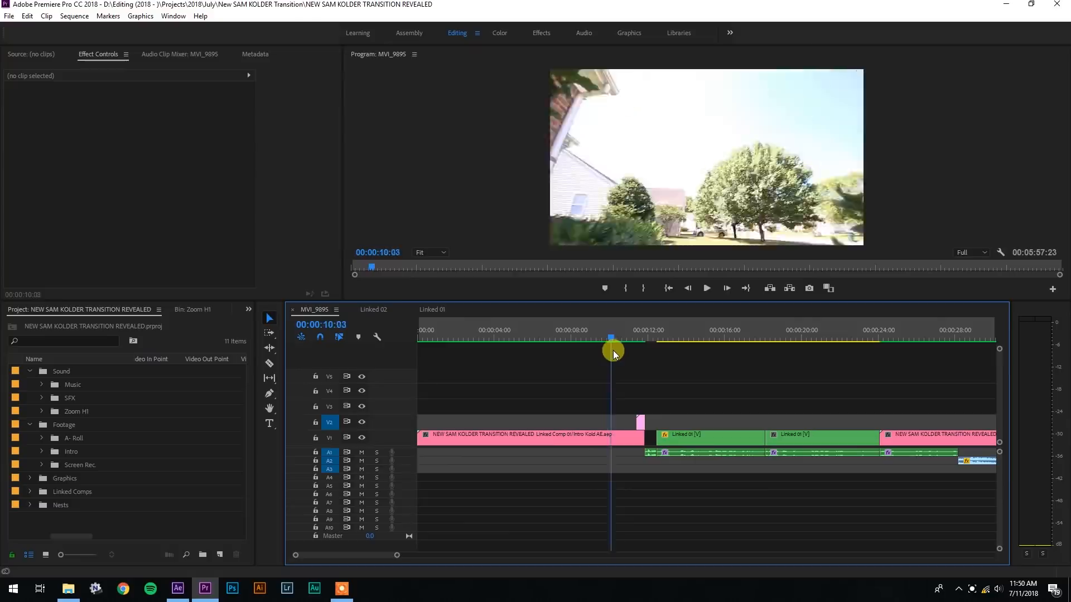
{"action": "left_click_drag", "start_coordinate": [611, 353], "coordinate": [631, 353]}
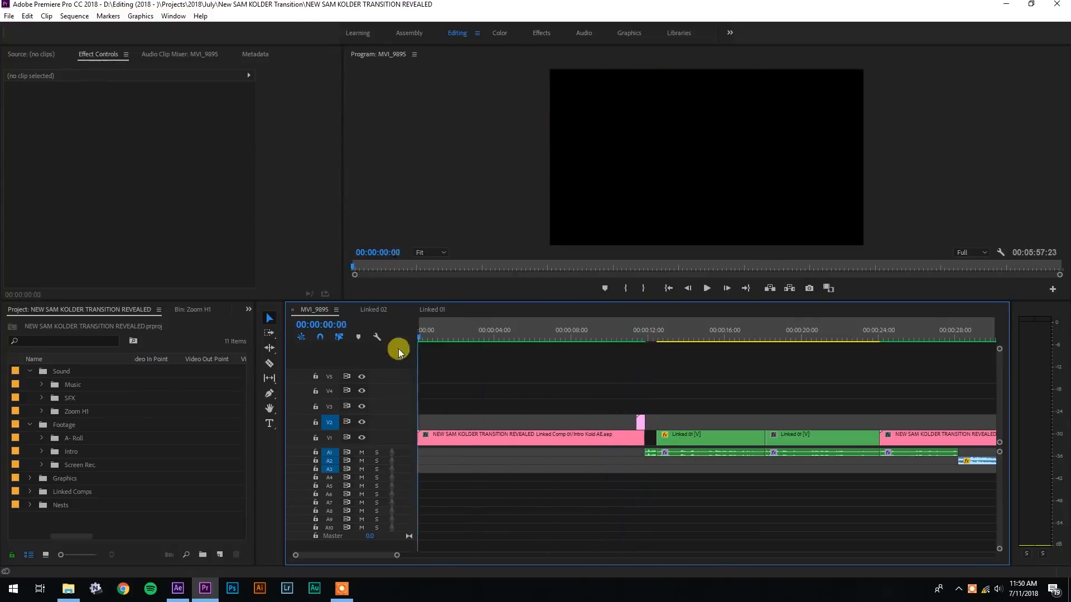
{"action": "left_click", "coordinate": [453, 330]}
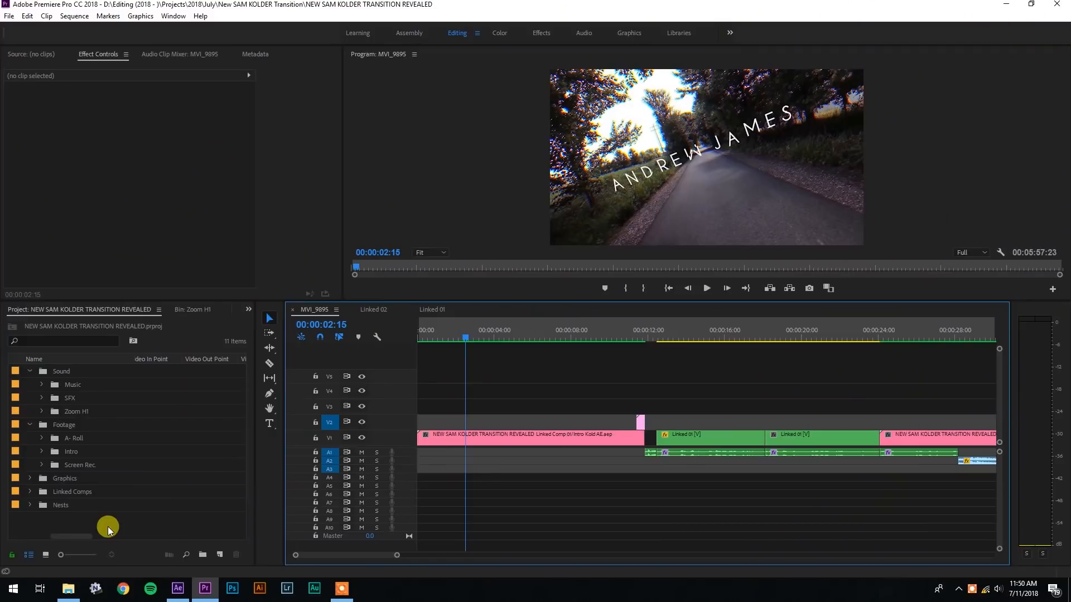
{"action": "mouse_move", "coordinate": [125, 559]}
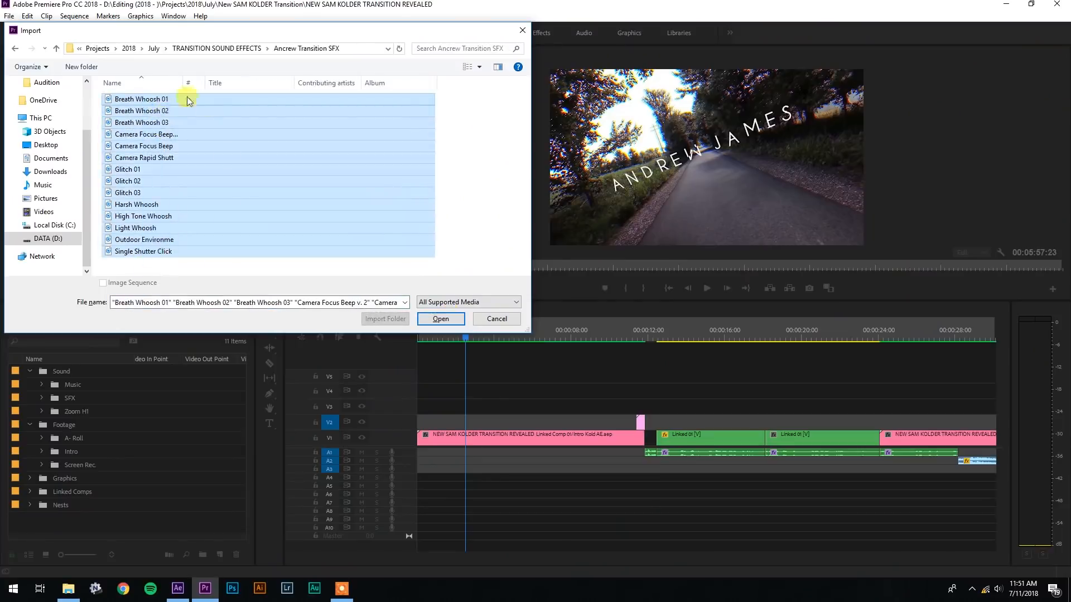
{"action": "left_click", "coordinate": [441, 318]}
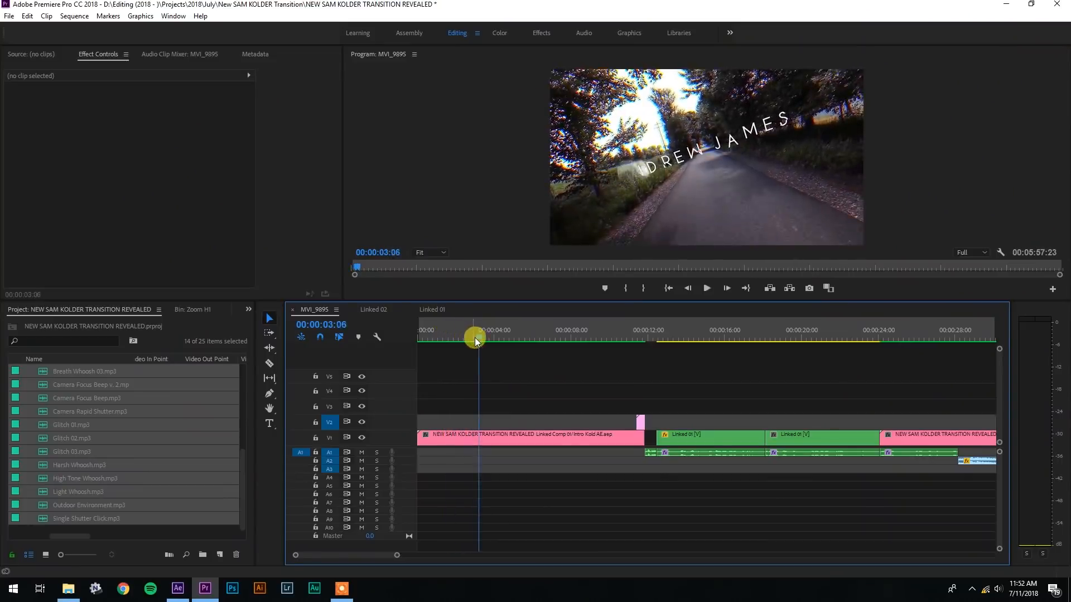
Step: Place Breath Whoosh 01 on track A1 at the playhead near 00:00:03:19
{"action": "left_click_drag", "start_coordinate": [476, 339], "coordinate": [492, 339]}
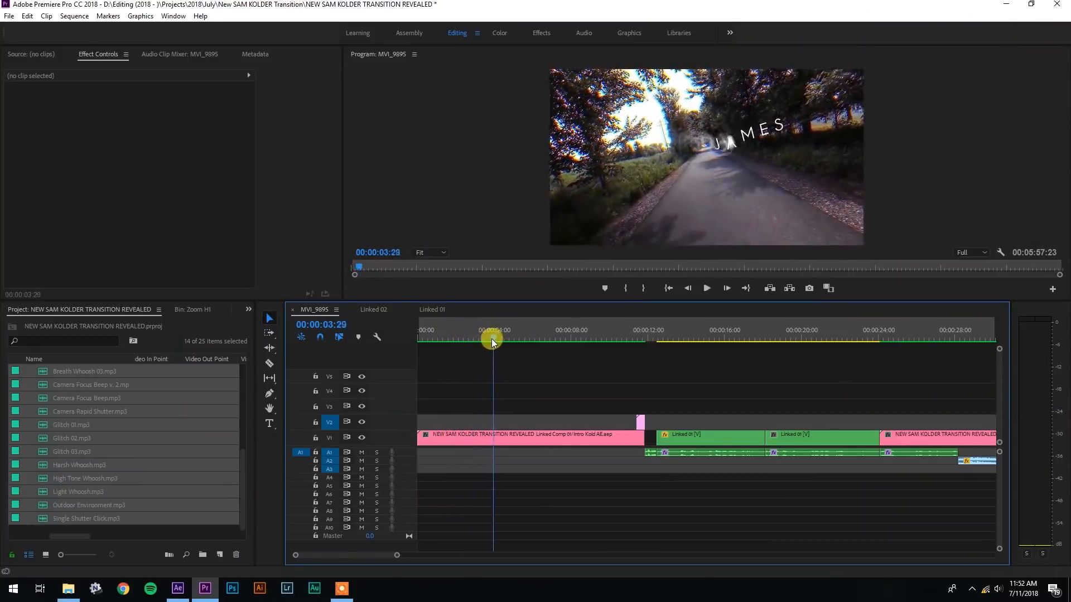
{"action": "left_click_drag", "start_coordinate": [494, 340], "coordinate": [488, 340]}
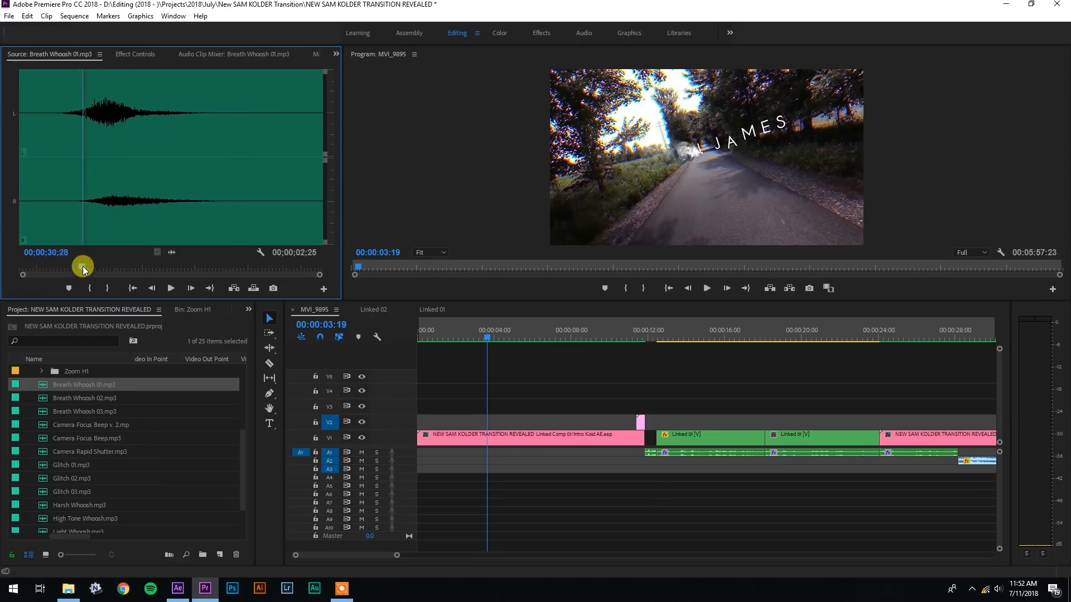
{"action": "left_click_drag", "start_coordinate": [82, 266], "coordinate": [486, 478]}
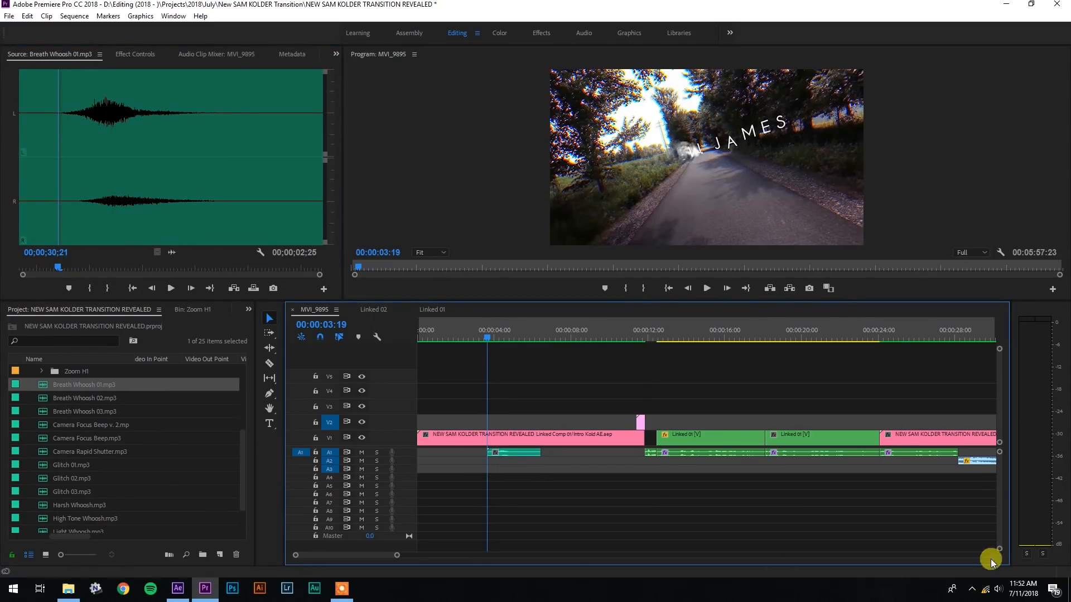
{"action": "mouse_move", "coordinate": [600, 297]}
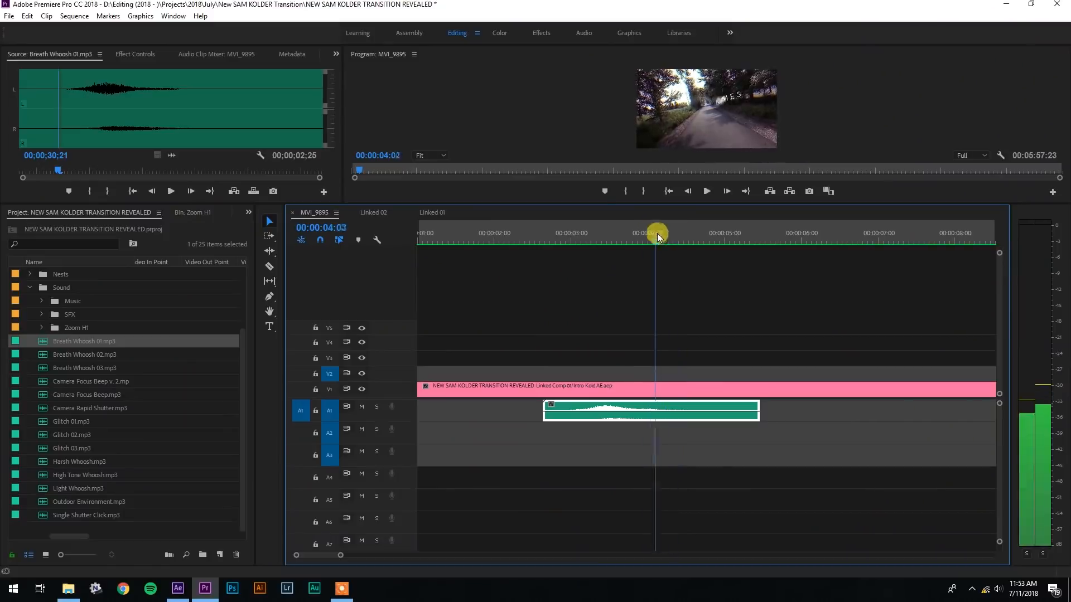
Step: Scrub past the first whoosh and audition the High Tone and Harsh Whoosh sounds
{"action": "left_click_drag", "start_coordinate": [656, 244], "coordinate": [717, 244]}
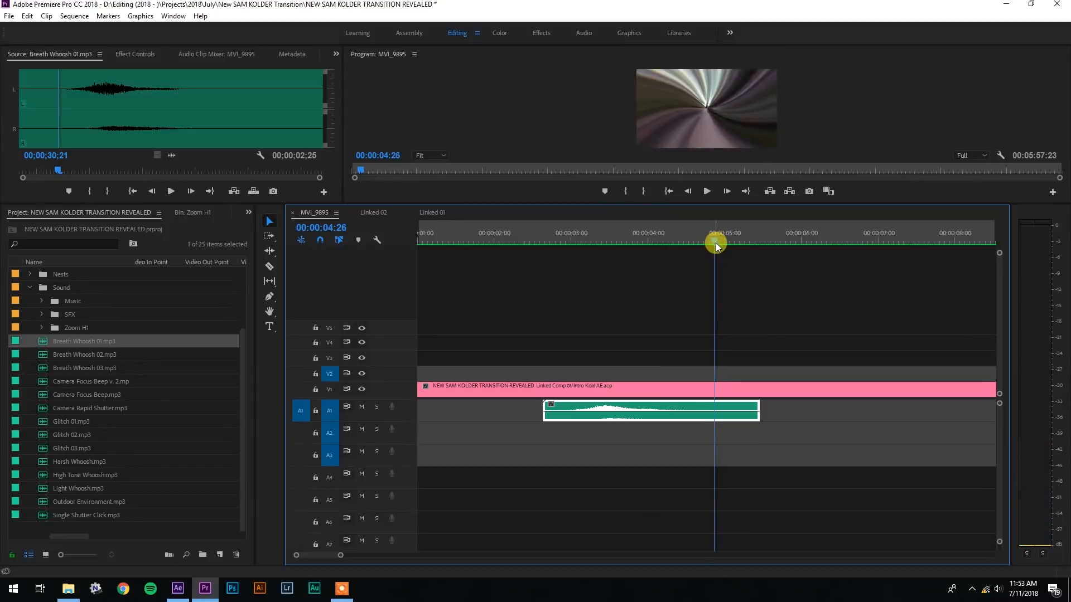
{"action": "double_click", "coordinate": [87, 395]}
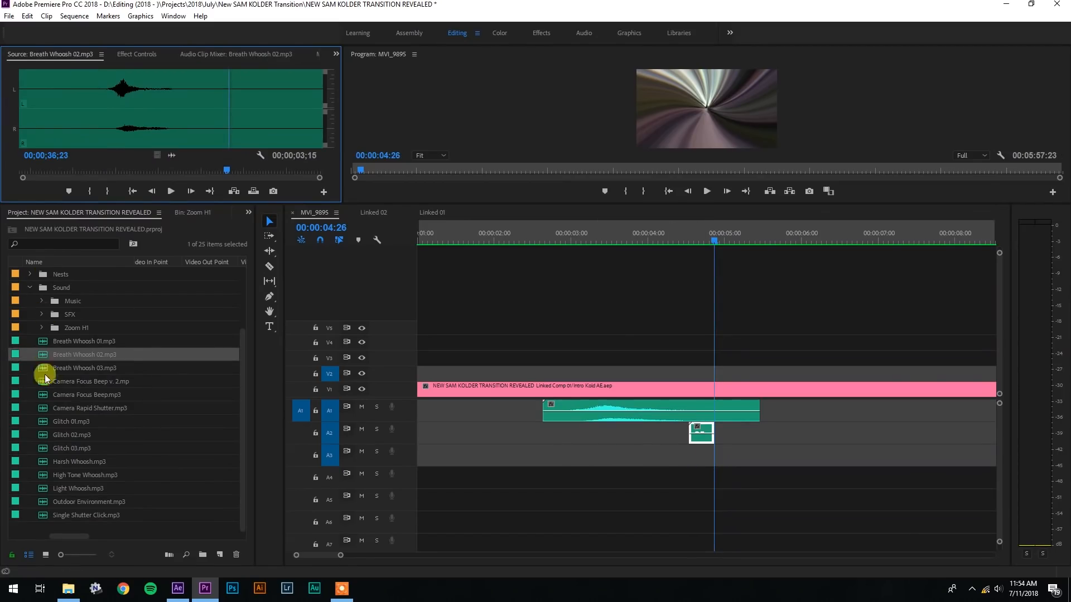
{"action": "left_click", "coordinate": [85, 475]}
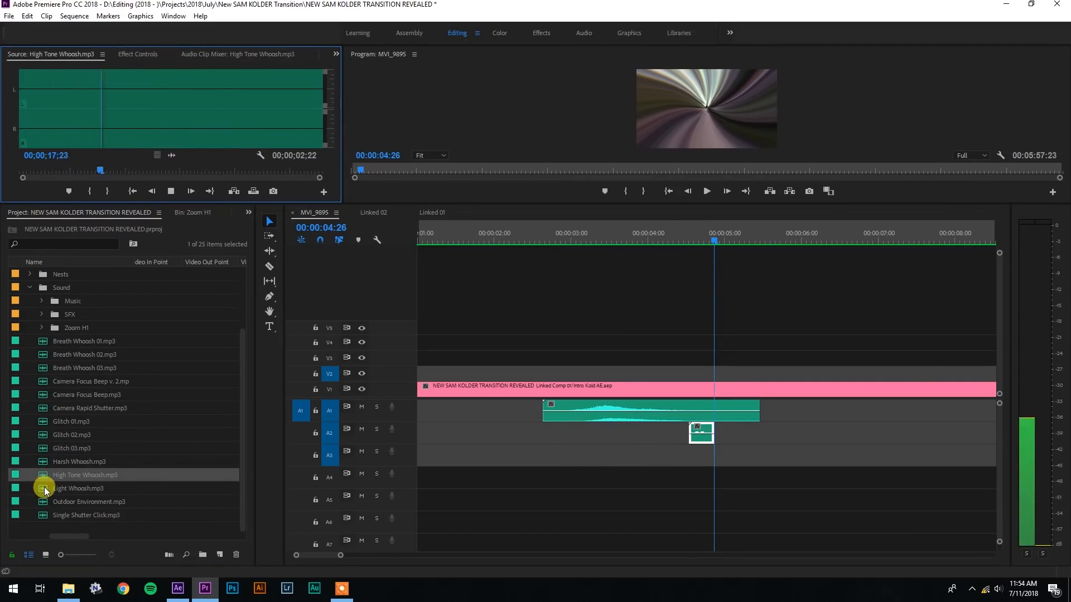
{"action": "left_click", "coordinate": [78, 461]}
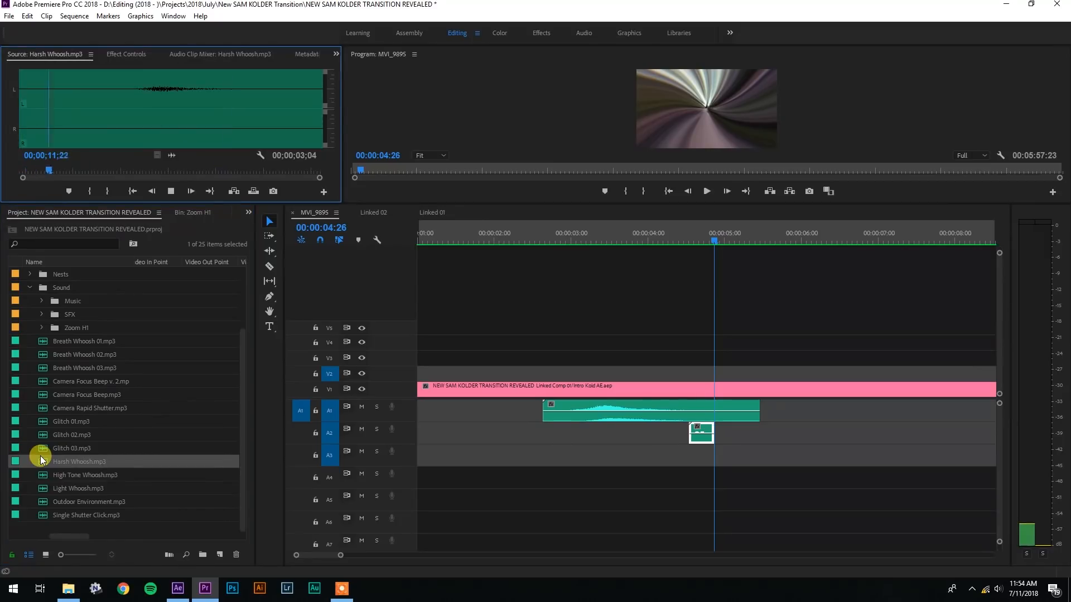
{"action": "mouse_move", "coordinate": [41, 461]}
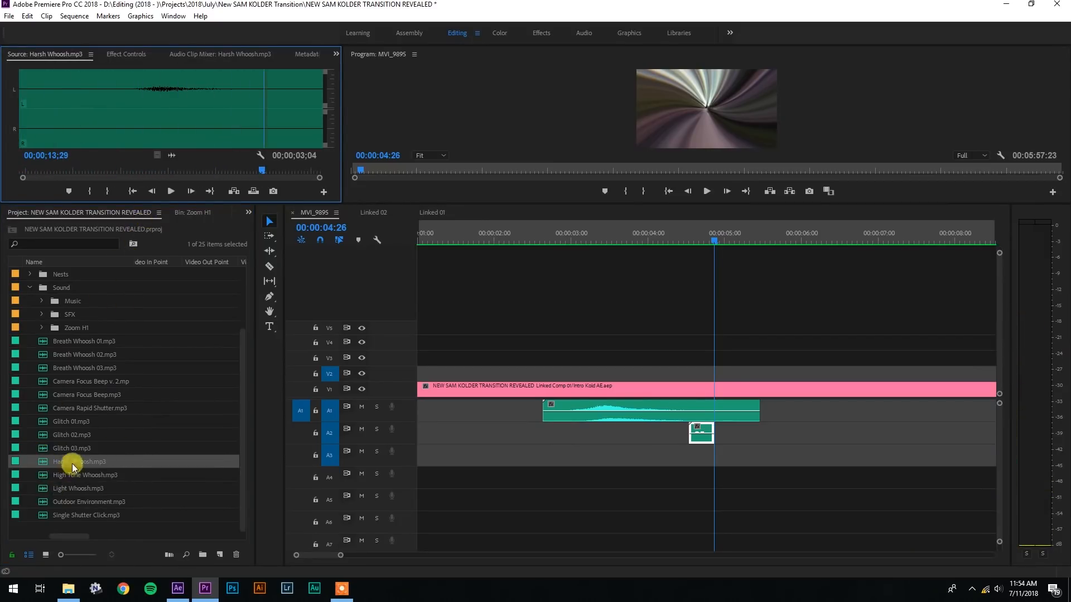
Step: Place Harsh Whoosh on track A3 at the playhead and nudge it into position
{"action": "left_click_drag", "start_coordinate": [73, 468], "coordinate": [701, 457]}
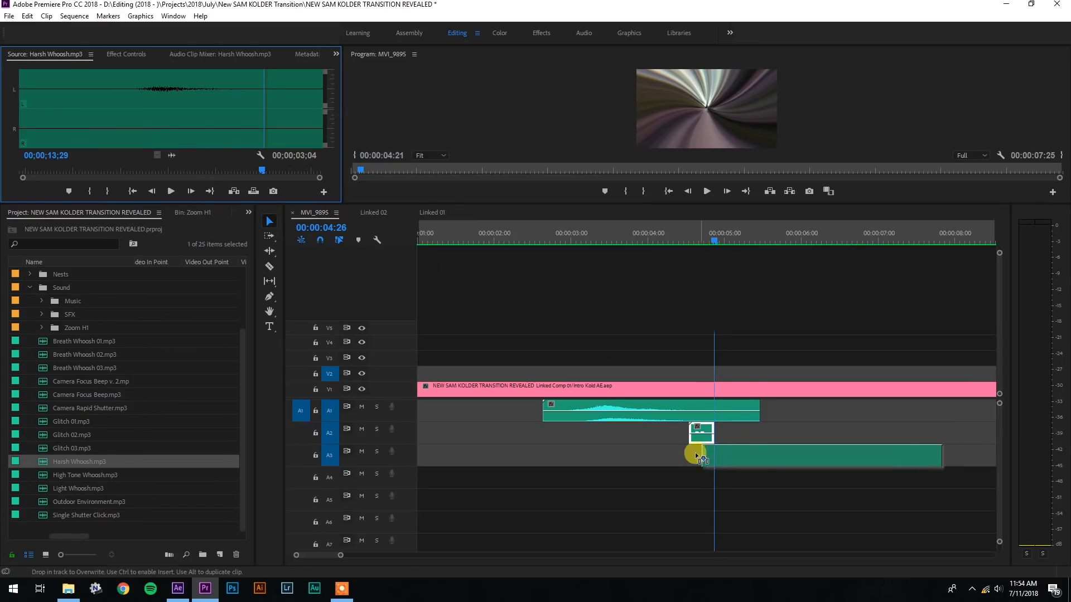
{"action": "left_click_drag", "start_coordinate": [696, 455], "coordinate": [778, 455]}
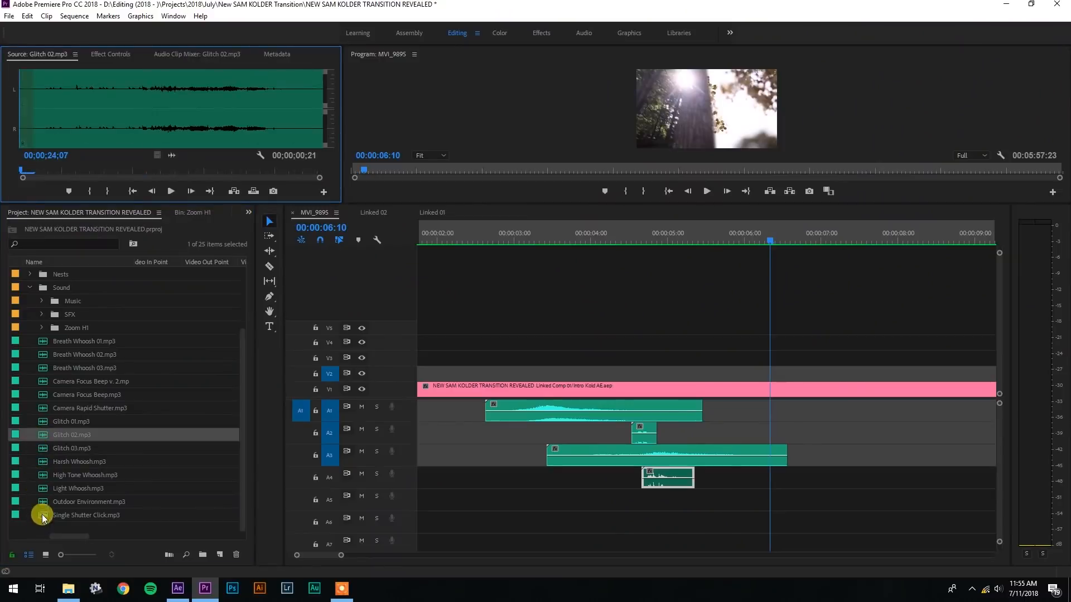
Step: Drop Light Whoosh audio only onto track A5 at 00:00:06:10, aligned to the playhead
{"action": "left_click", "coordinate": [77, 489]}
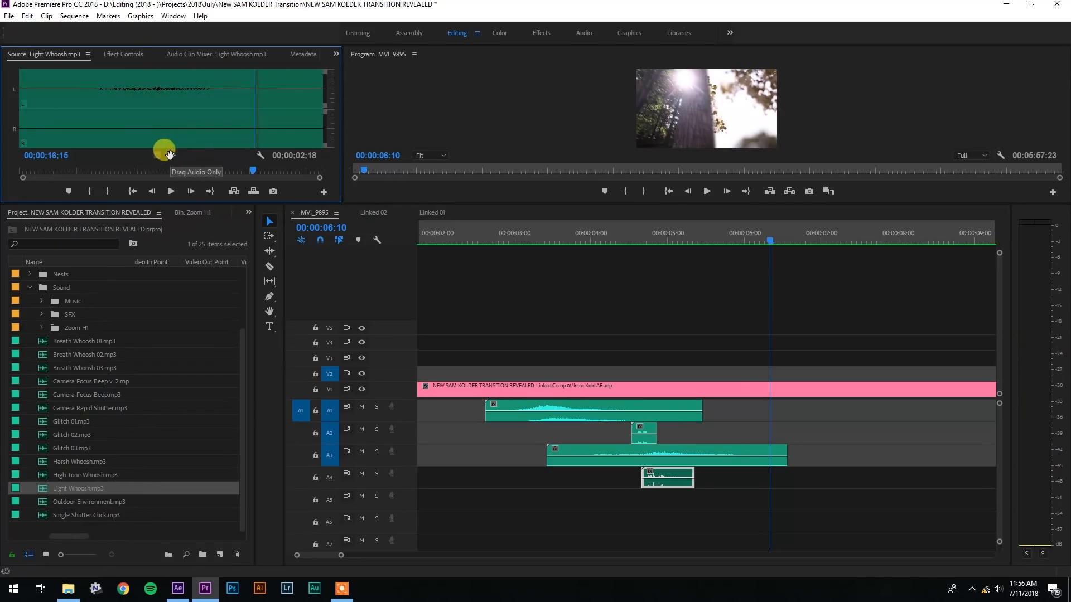
{"action": "left_click_drag", "start_coordinate": [168, 151], "coordinate": [786, 501]}
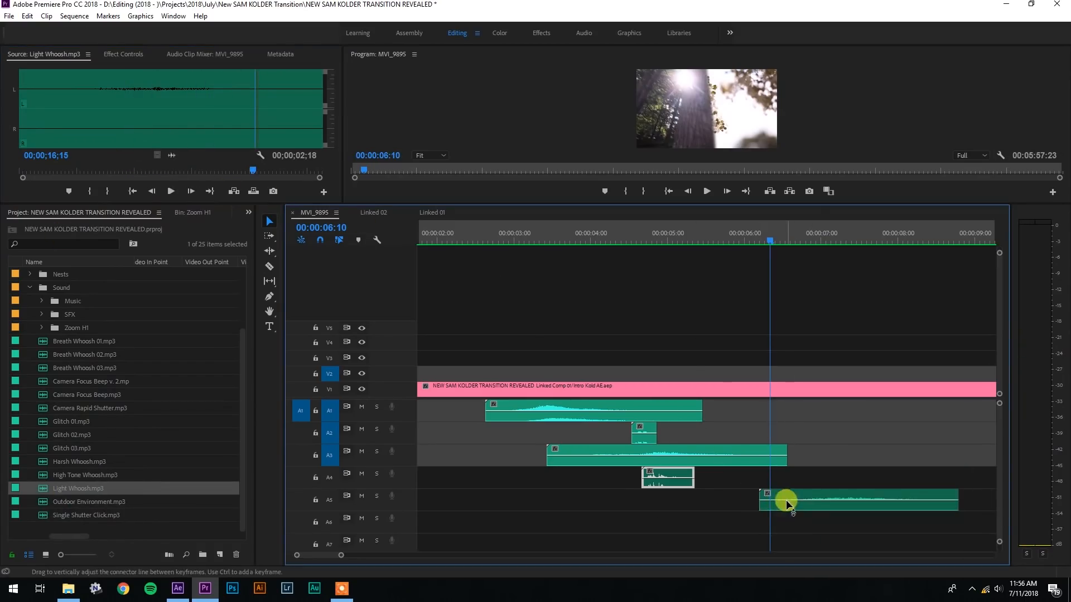
{"action": "left_click_drag", "start_coordinate": [786, 500], "coordinate": [782, 500]}
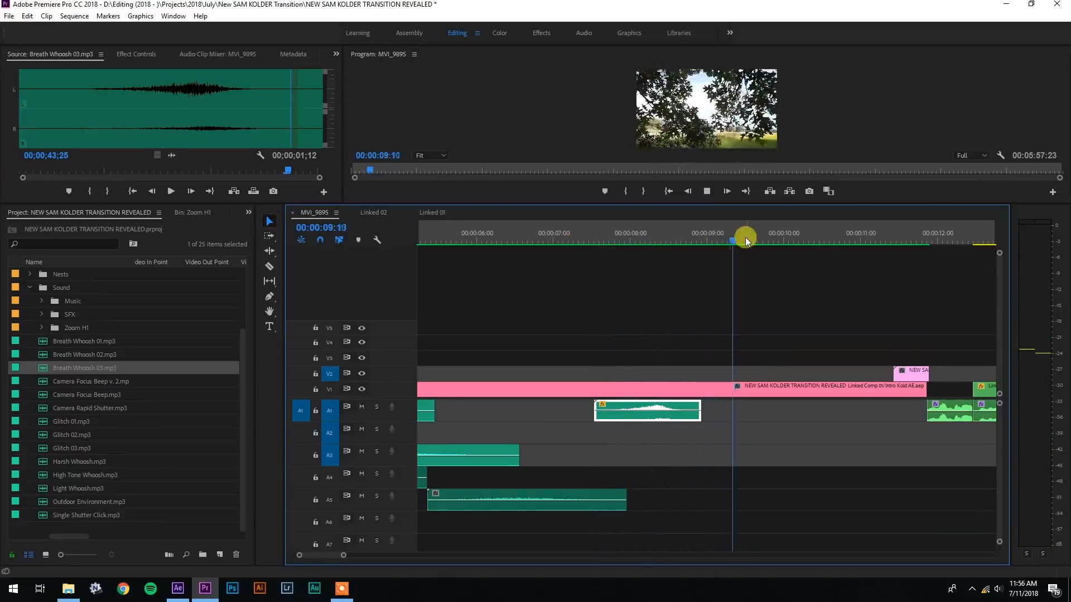
Step: Scrub through the transitions around 9–10 seconds to check the whoosh and Outdoor Environment placement
{"action": "left_click_drag", "start_coordinate": [744, 241], "coordinate": [776, 244]}
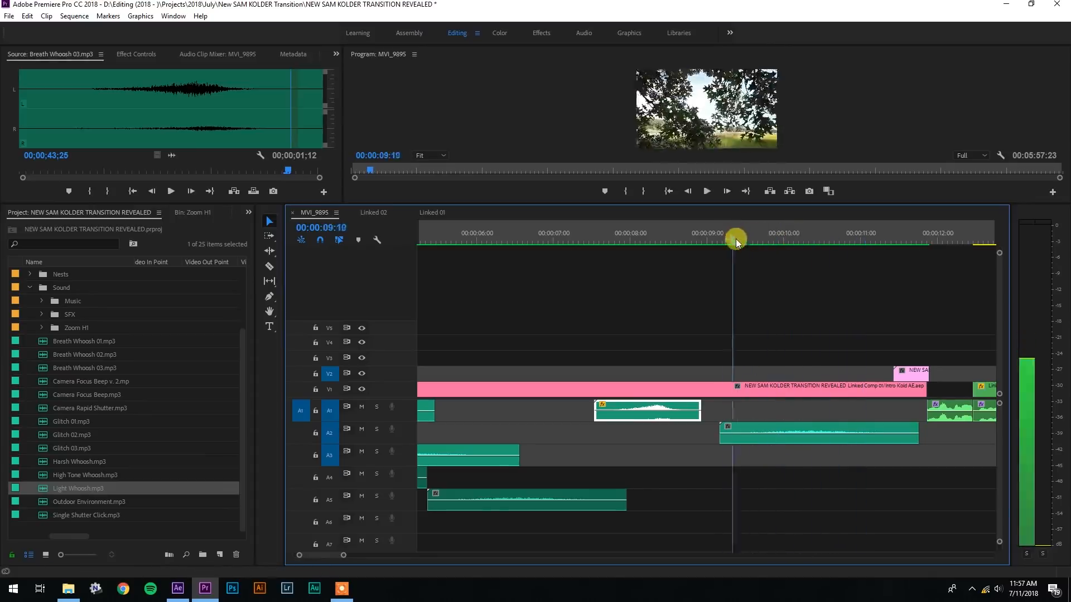
{"action": "left_click_drag", "start_coordinate": [734, 243], "coordinate": [837, 243]}
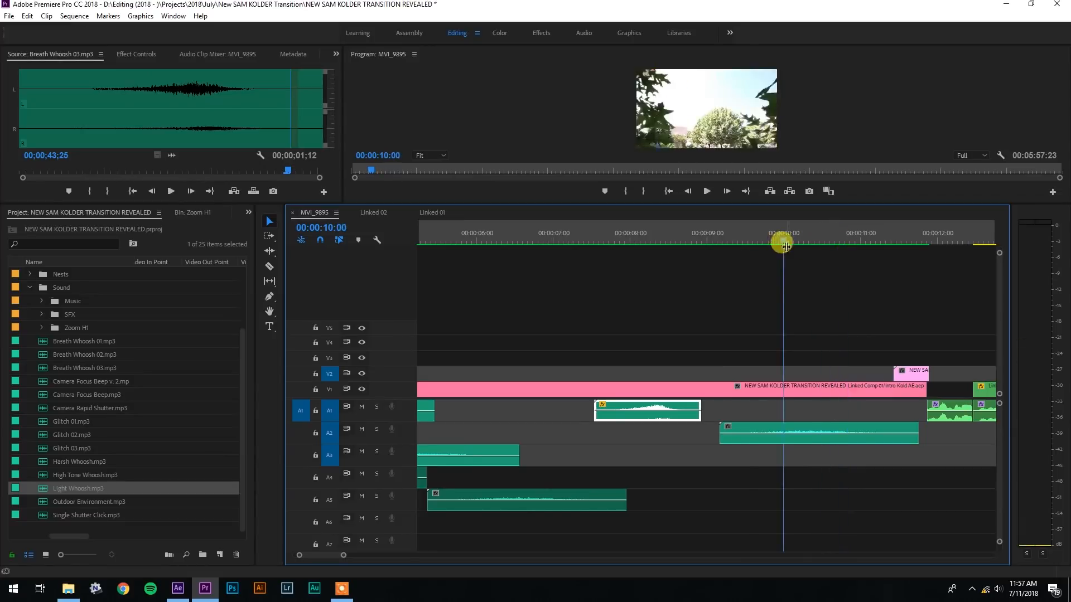
{"action": "left_click_drag", "start_coordinate": [783, 246], "coordinate": [801, 246]}
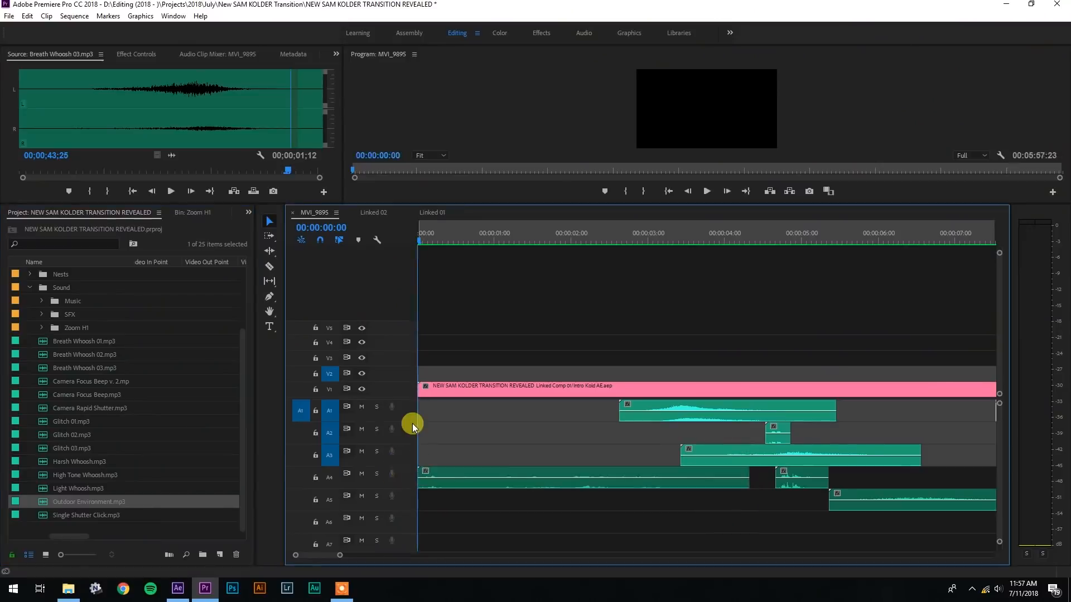
{"action": "mouse_move", "coordinate": [423, 471]}
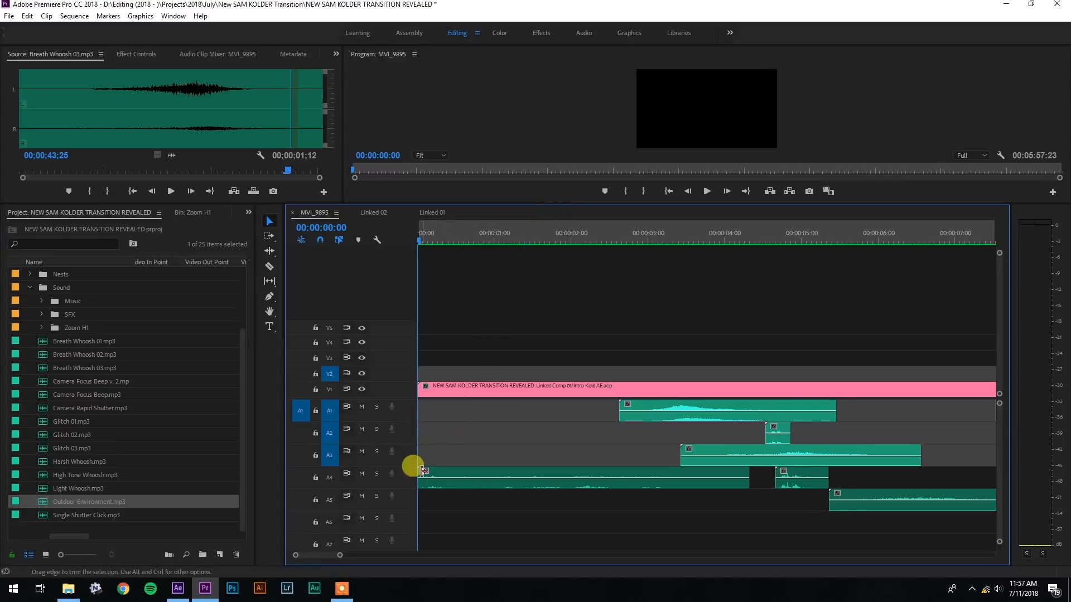